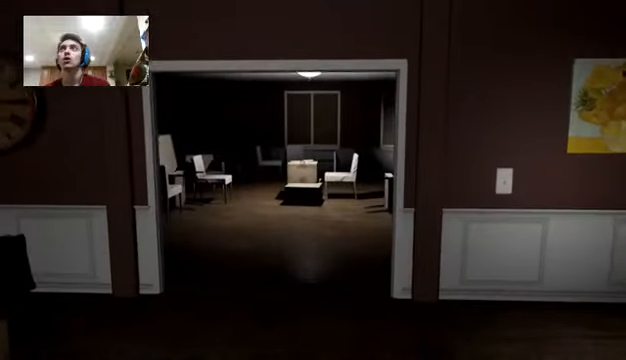
{"action": "mouse_move", "coordinate": [312, 180]}
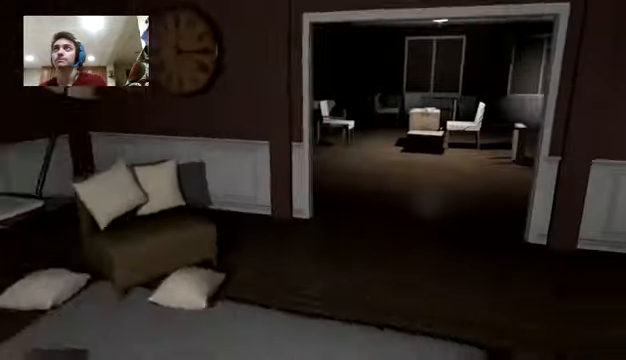
{"action": "mouse_move", "coordinate": [312, 180]}
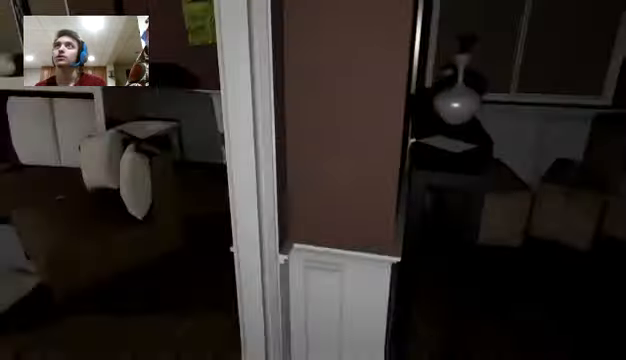
{"action": "mouse_move", "coordinate": [312, 180]}
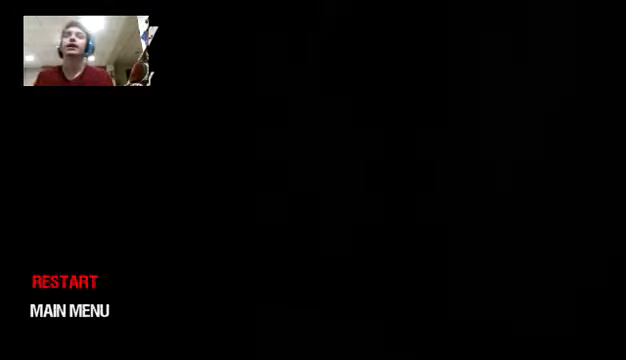
- Choose RESTART on the game-over screen to return to the house
{"action": "left_click", "coordinate": [64, 280]}
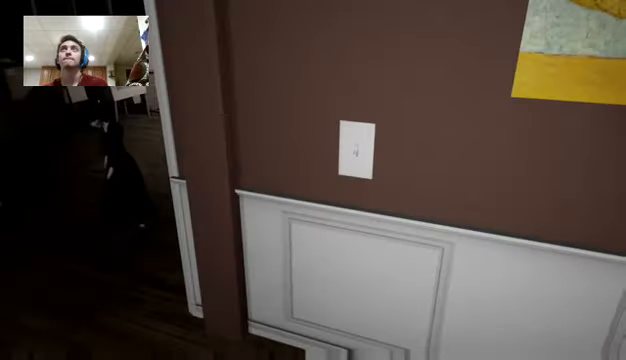
{"action": "mouse_move", "coordinate": [312, 180]}
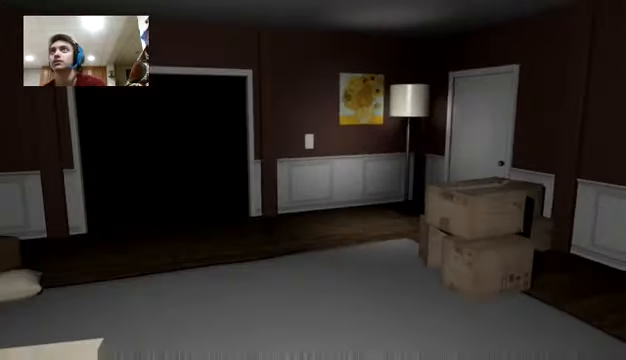
{"action": "mouse_move", "coordinate": [300, 180]}
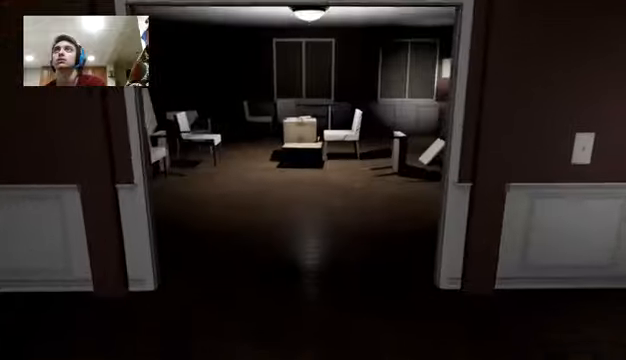
{"action": "mouse_move", "coordinate": [312, 180]}
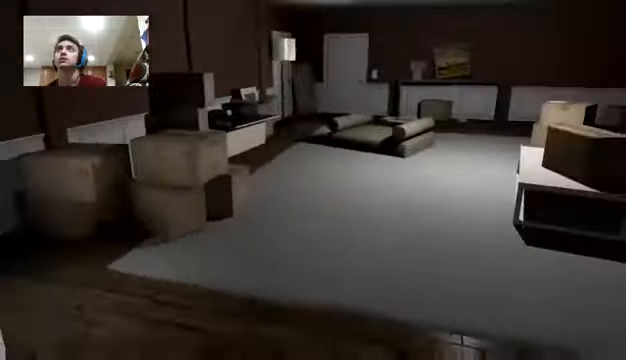
{"action": "mouse_move", "coordinate": [312, 180]}
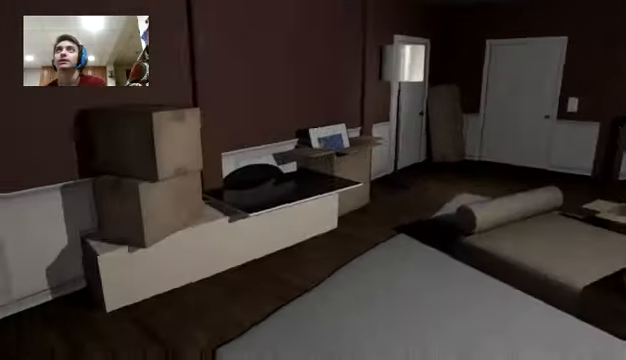